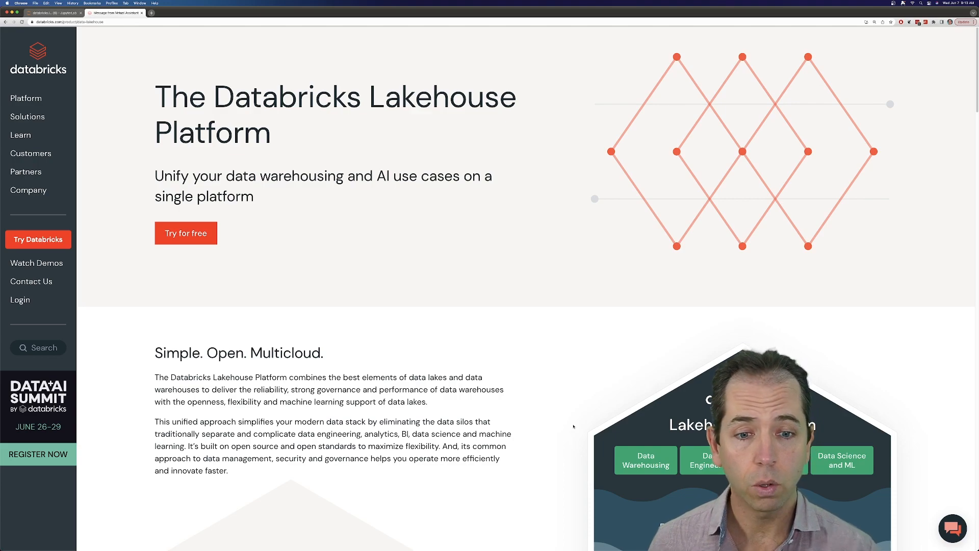
Browse the Simple, Open and Multicloud sections, then bring up the Platform products overview
{"action": "scroll", "scroll_direction": "down", "scroll_amount": 3}
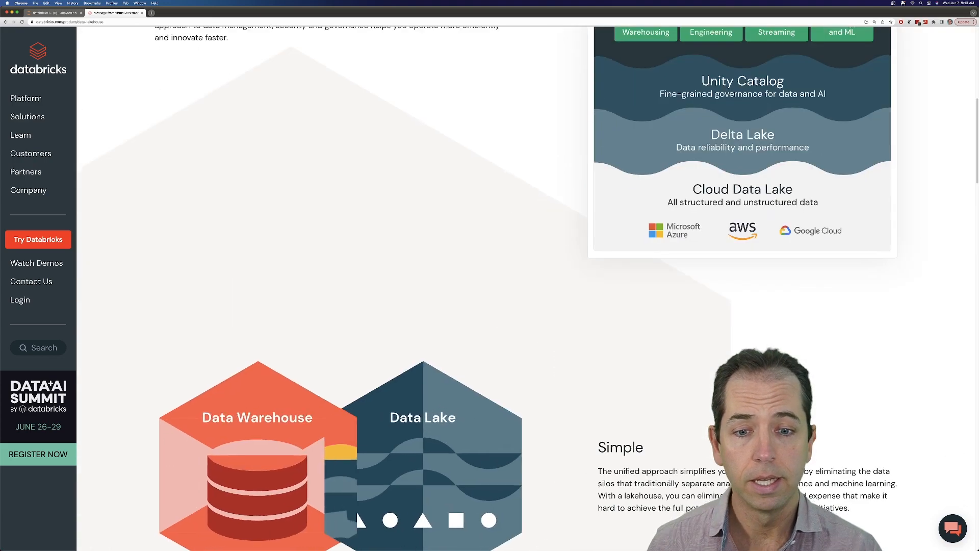
{"action": "scroll", "scroll_direction": "down", "scroll_amount": 3}
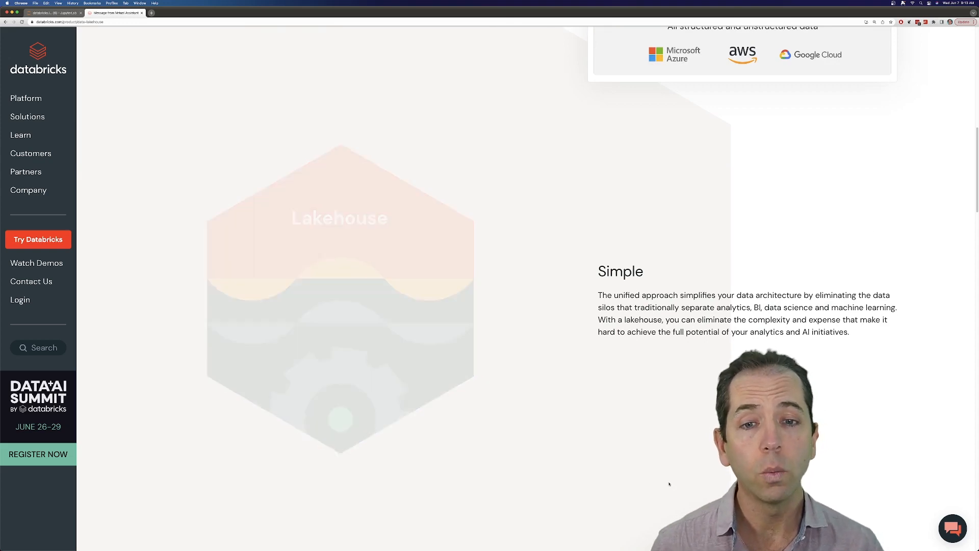
{"action": "scroll", "scroll_direction": "down", "scroll_amount": 3}
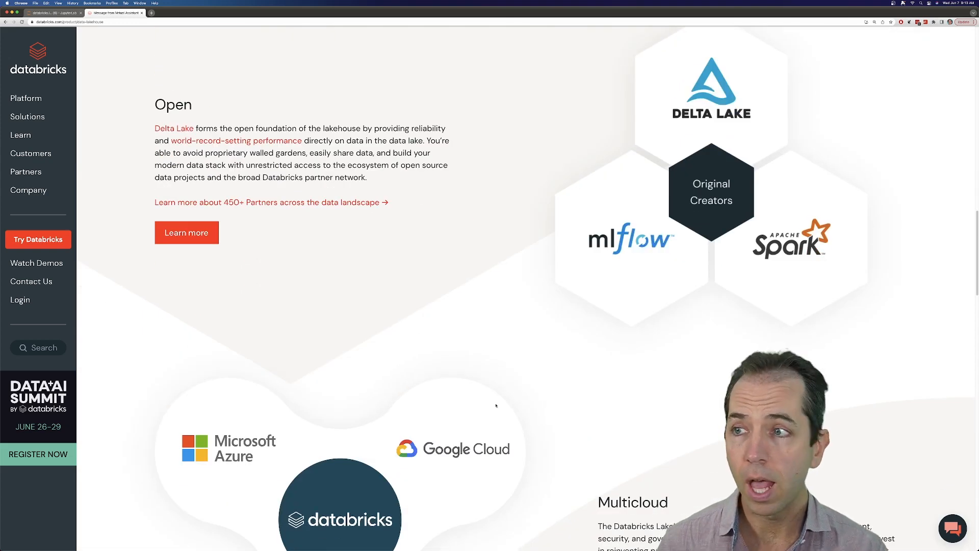
{"action": "left_click", "coordinate": [25, 98]}
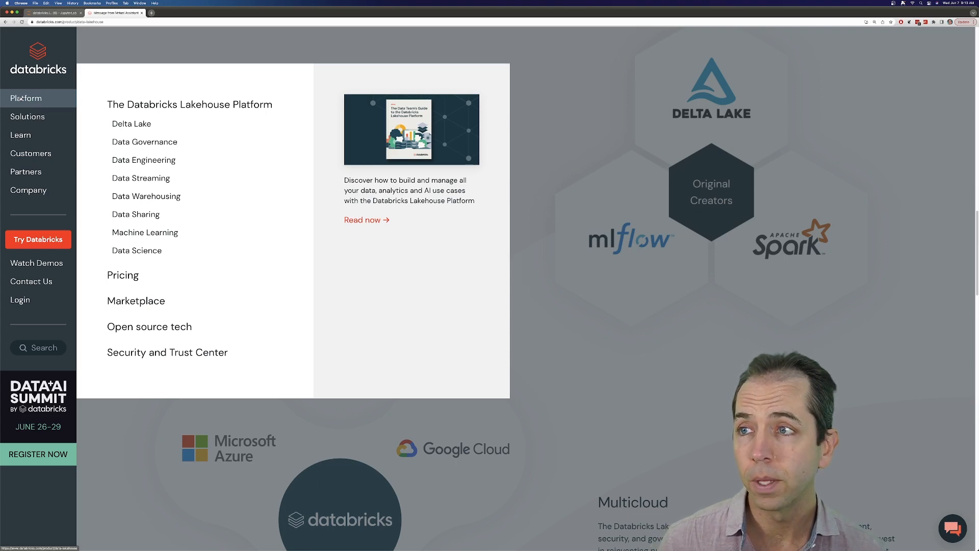
{"action": "left_click", "coordinate": [53, 13]}
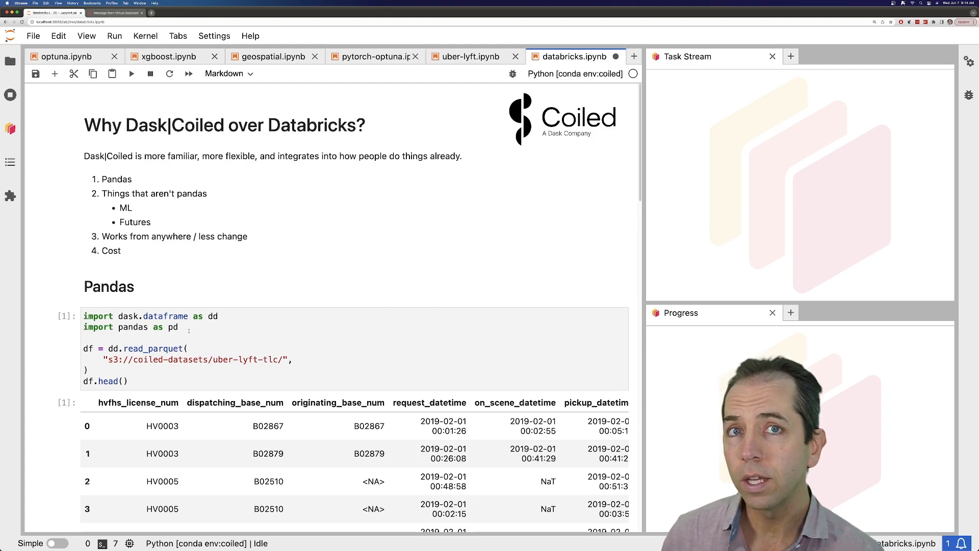
{"action": "scroll", "scroll_direction": "down", "scroll_amount": 3}
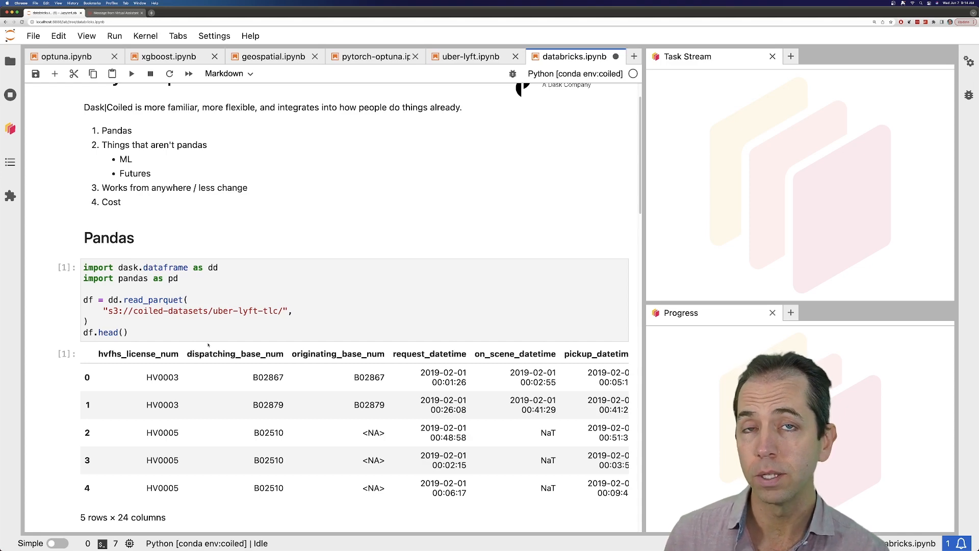
{"action": "scroll", "scroll_direction": "down", "scroll_amount": 3}
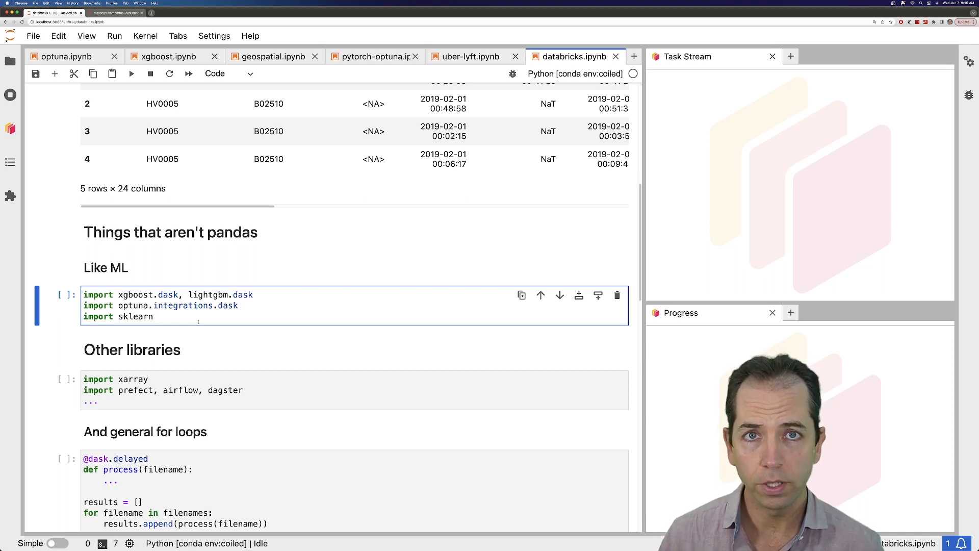
{"action": "left_click", "coordinate": [154, 317]}
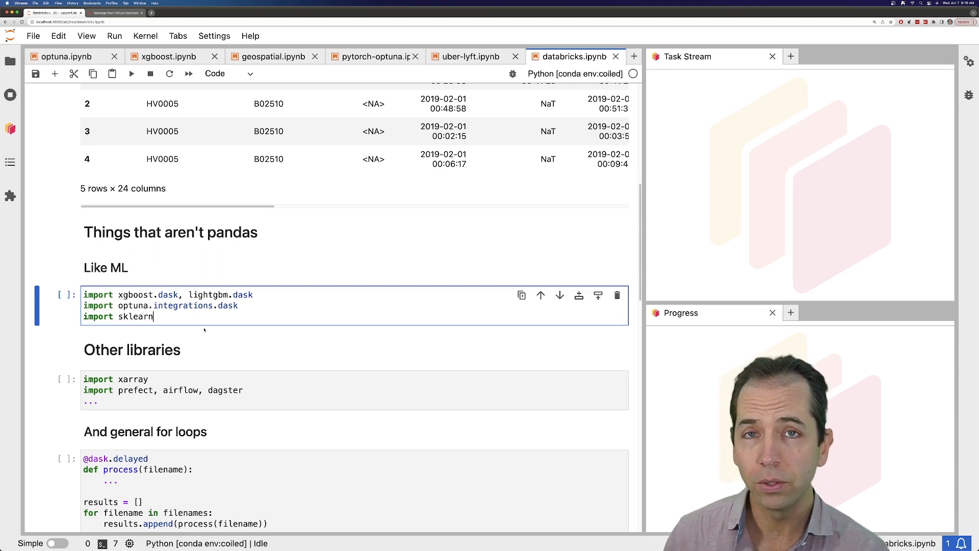
{"action": "scroll", "scroll_direction": "down", "scroll_amount": 3}
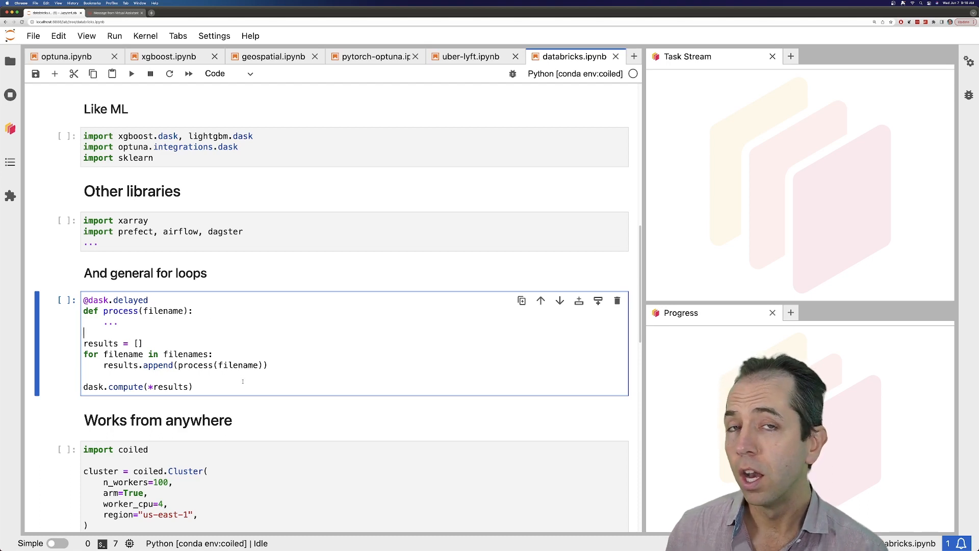
Run the coiled.Cluster cell for 100 workers in us-east-1 and review the package sync output
{"action": "scroll", "scroll_direction": "down", "scroll_amount": 3}
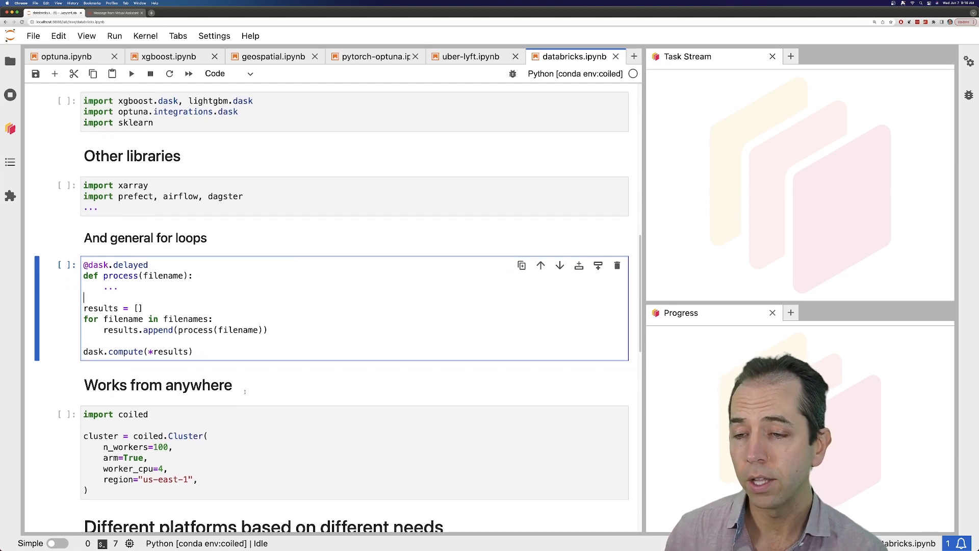
{"action": "left_click", "coordinate": [250, 414]}
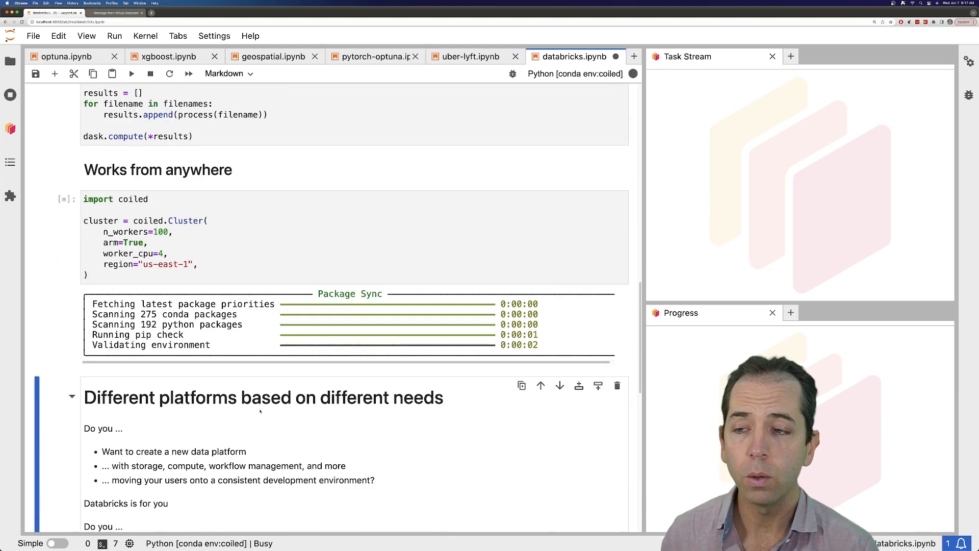
{"action": "scroll", "scroll_direction": "down", "scroll_amount": 3}
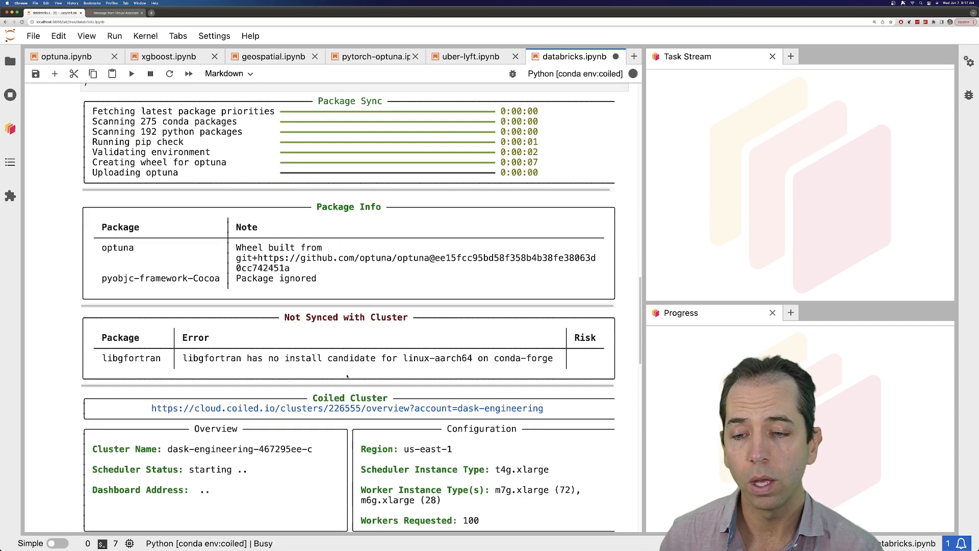
{"action": "scroll", "scroll_direction": "down", "scroll_amount": 3}
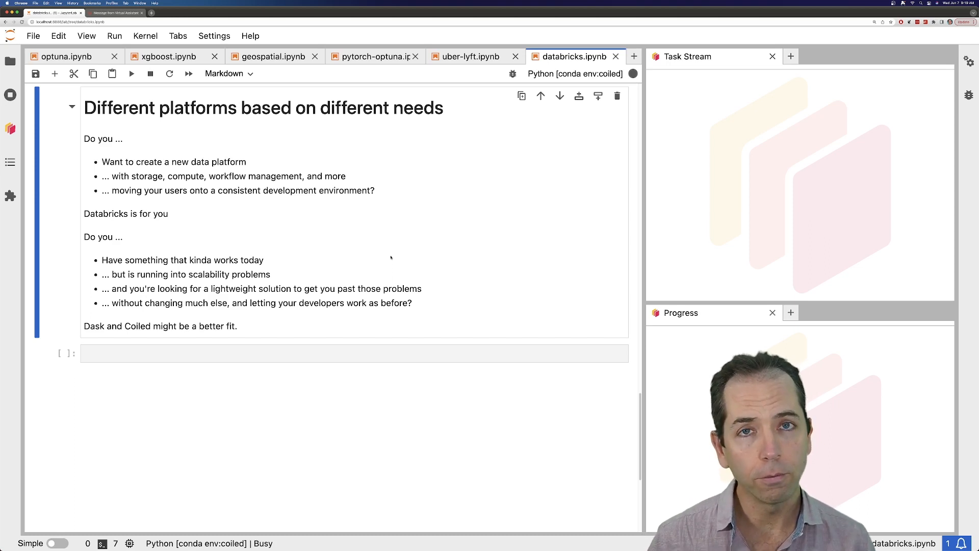
{"action": "scroll", "scroll_direction": "down", "scroll_amount": 3}
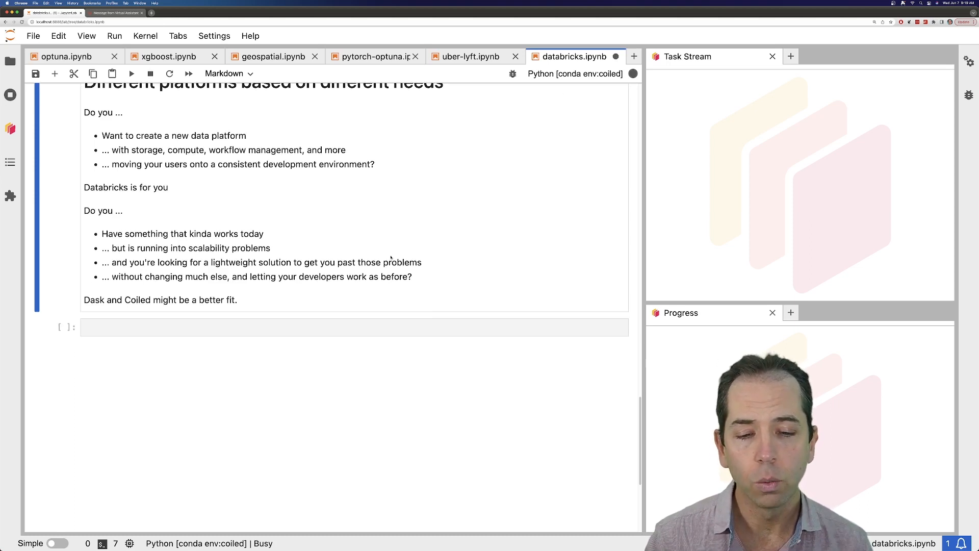